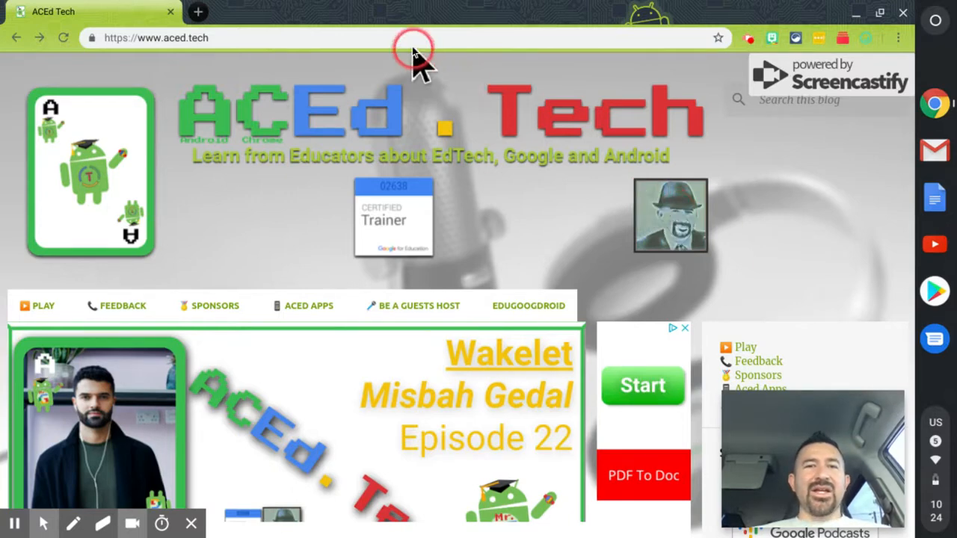
type("http://MrG.fyi/Frame")
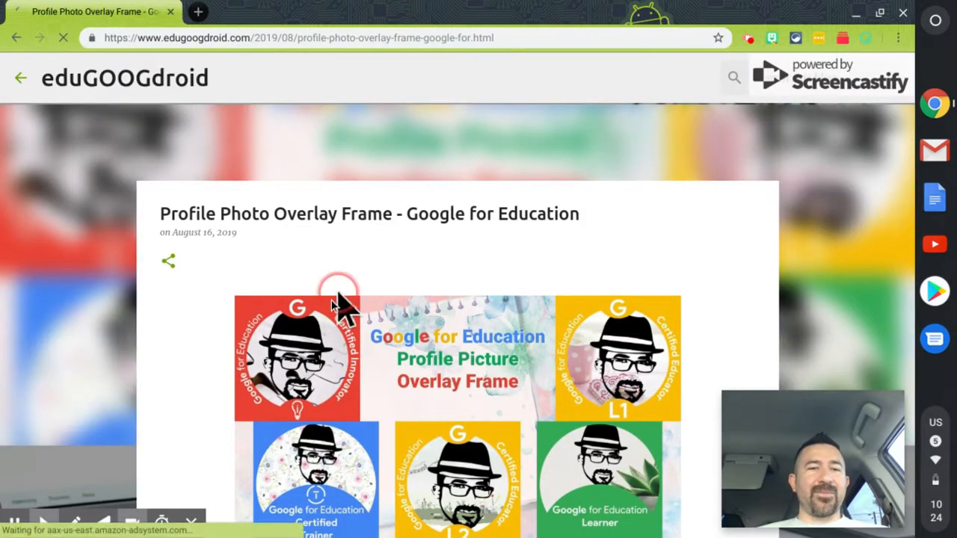
- Jump from the post intro to the Ring style frames via the Ring link
scroll("down", 3)
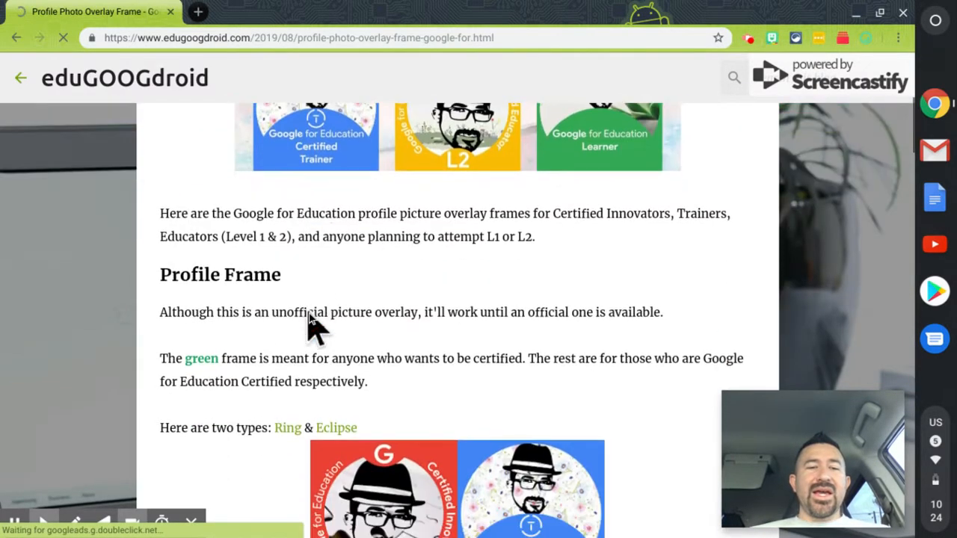
scroll("down", 3)
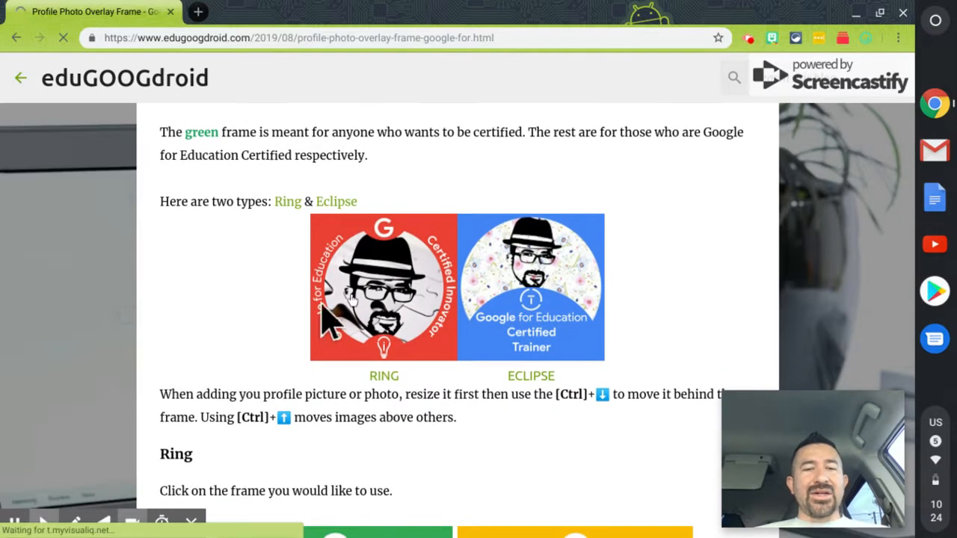
left_click(383, 299)
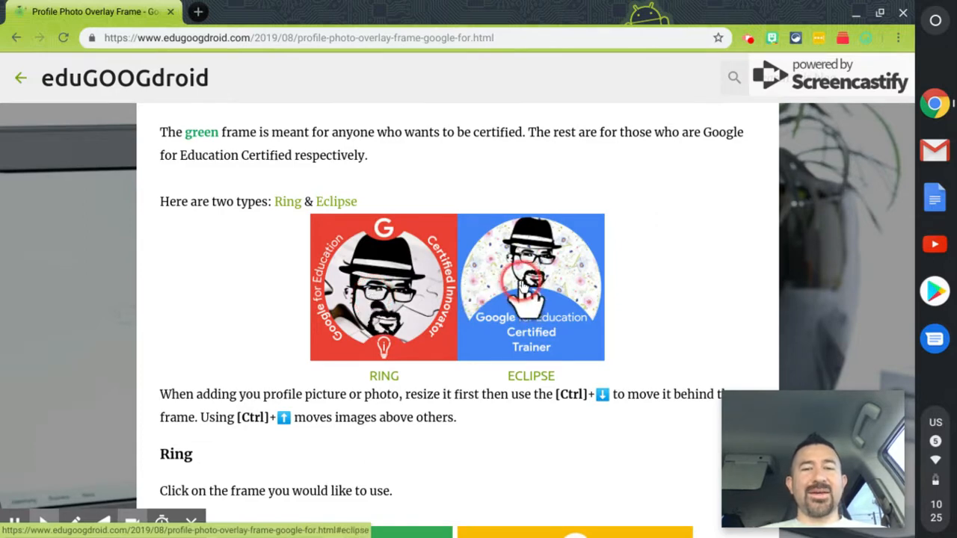
mouse_move(524, 296)
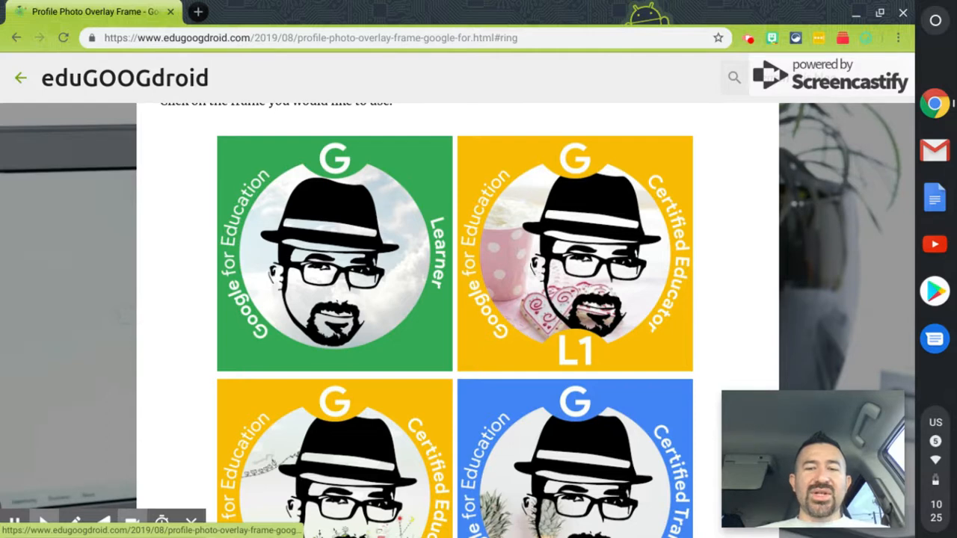
- Scroll through the ring frames down to the yellow L2 Certified Educator frame
scroll("down", 3)
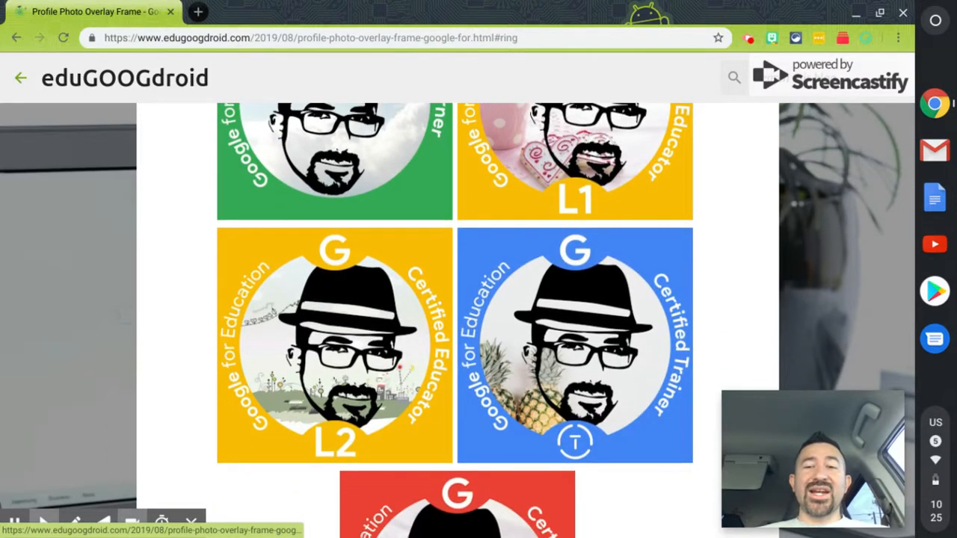
scroll("down", 3)
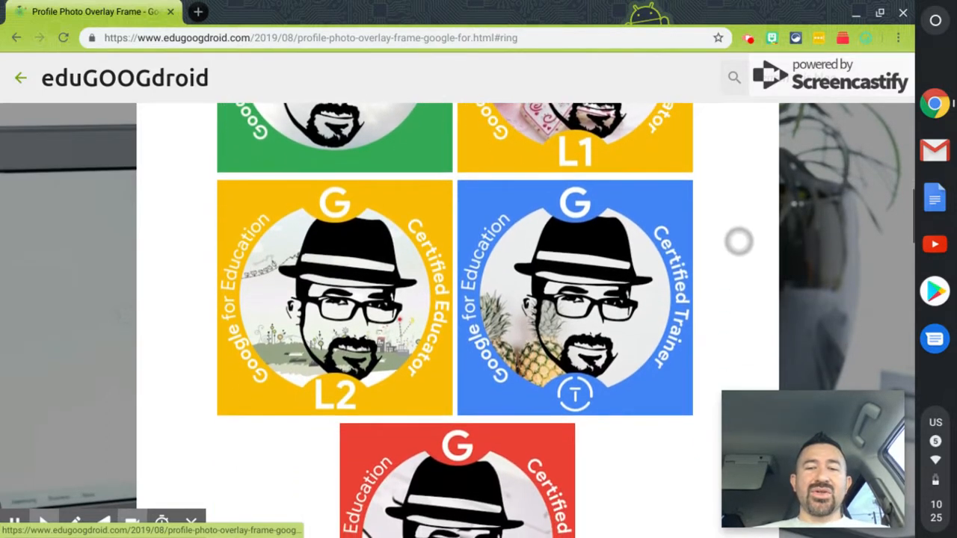
scroll("down", 3)
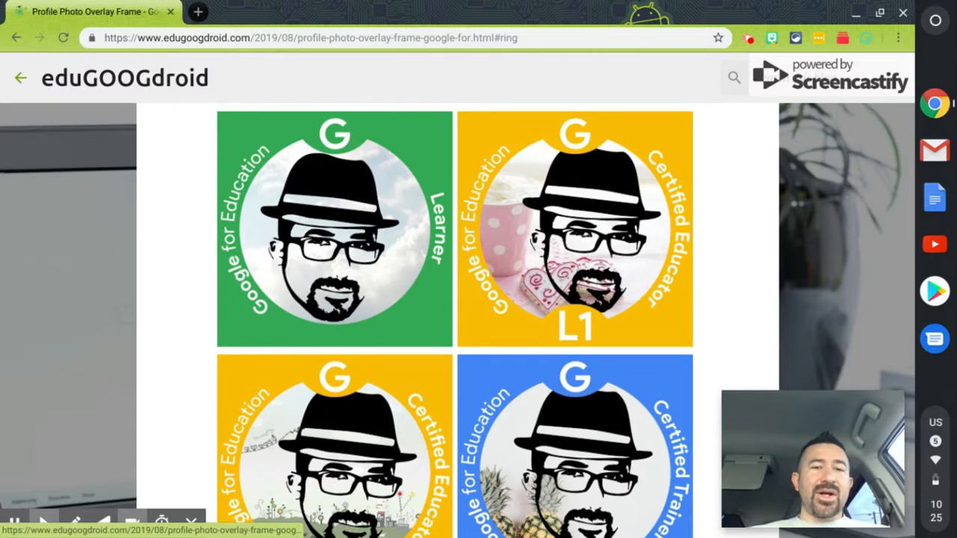
scroll("down", 3)
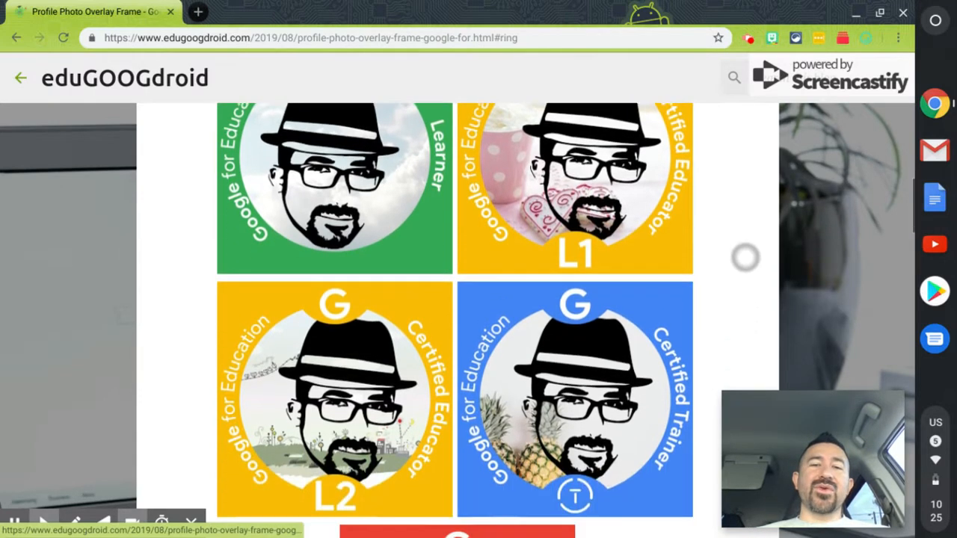
scroll("down", 3)
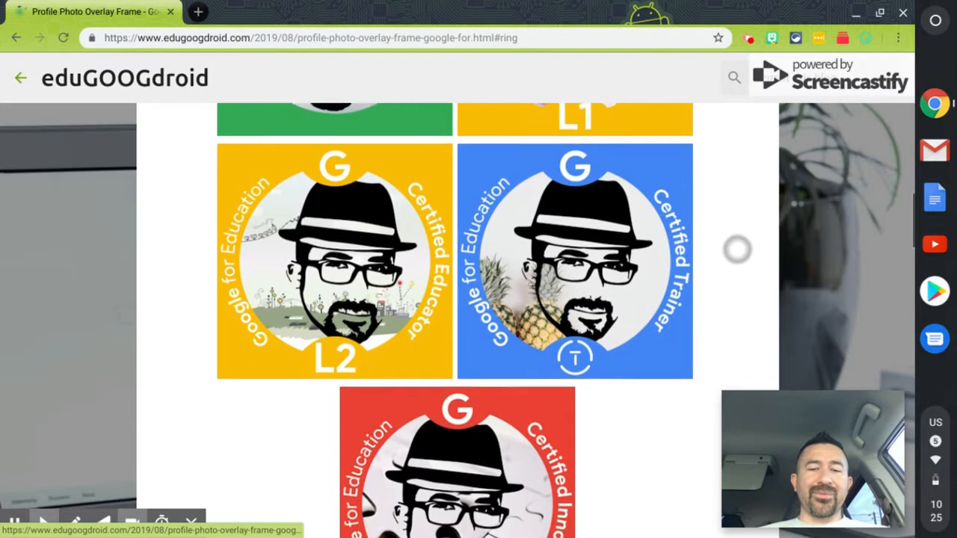
scroll("down", 3)
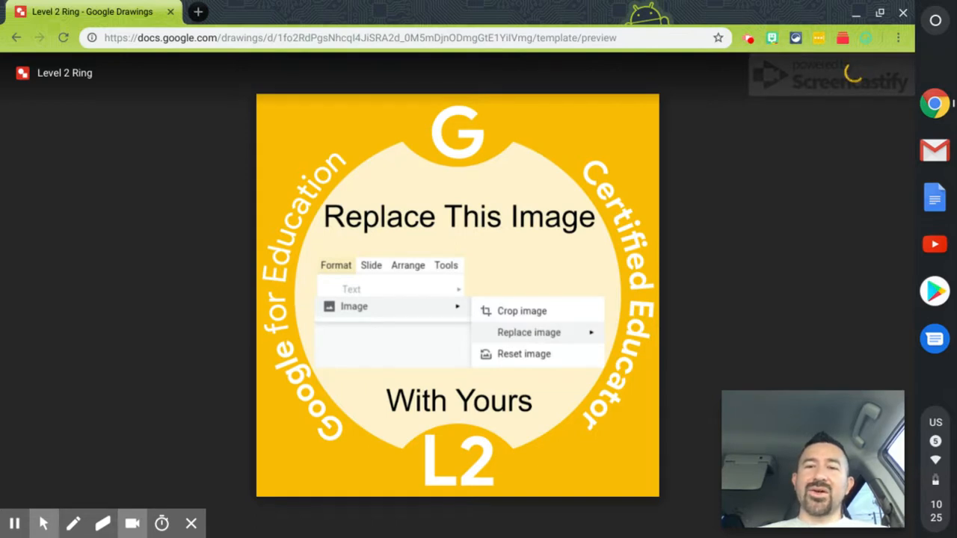
- Create an editable copy of the Level 2 Ring template with Use template
left_click(851, 72)
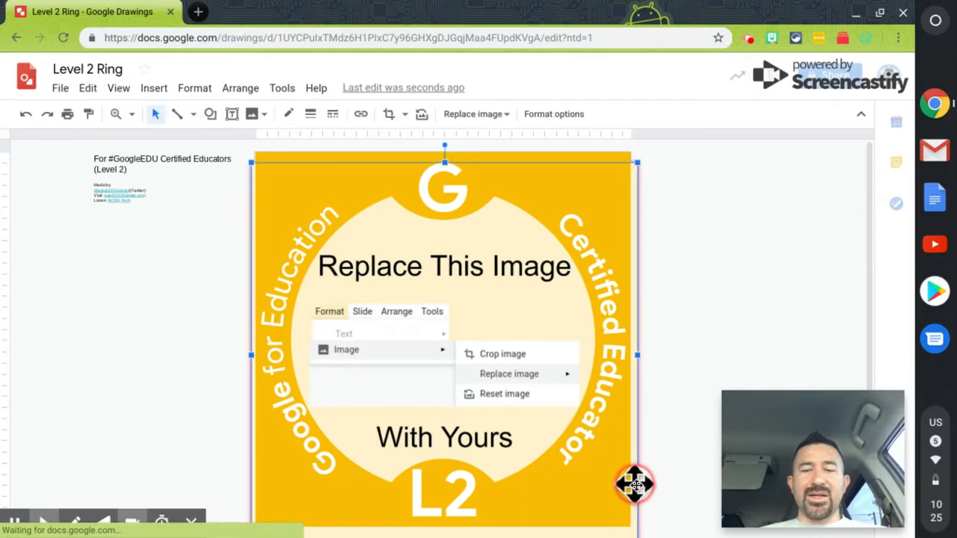
mouse_move(710, 363)
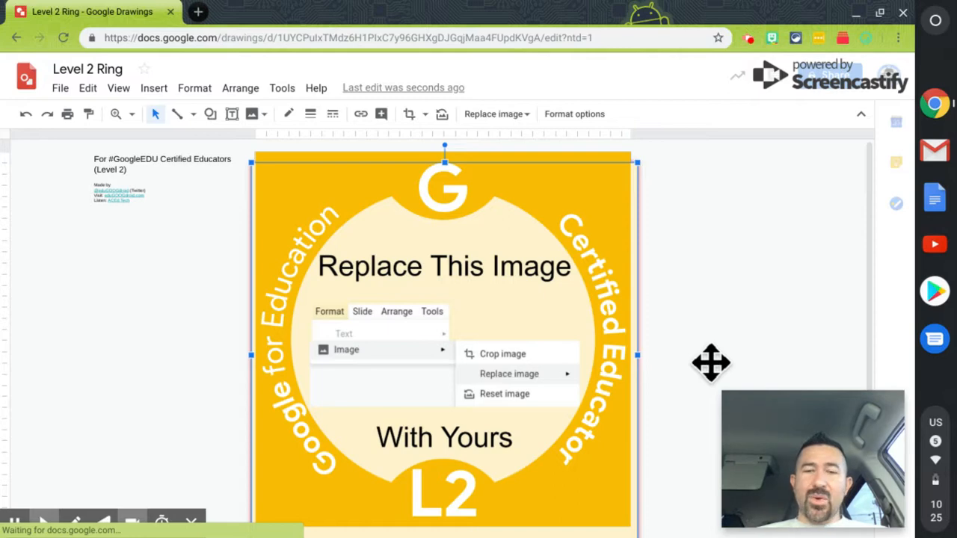
- Select and delete the Replace This Image placeholder, leaving the ring's centre transparent
left_click(504, 393)
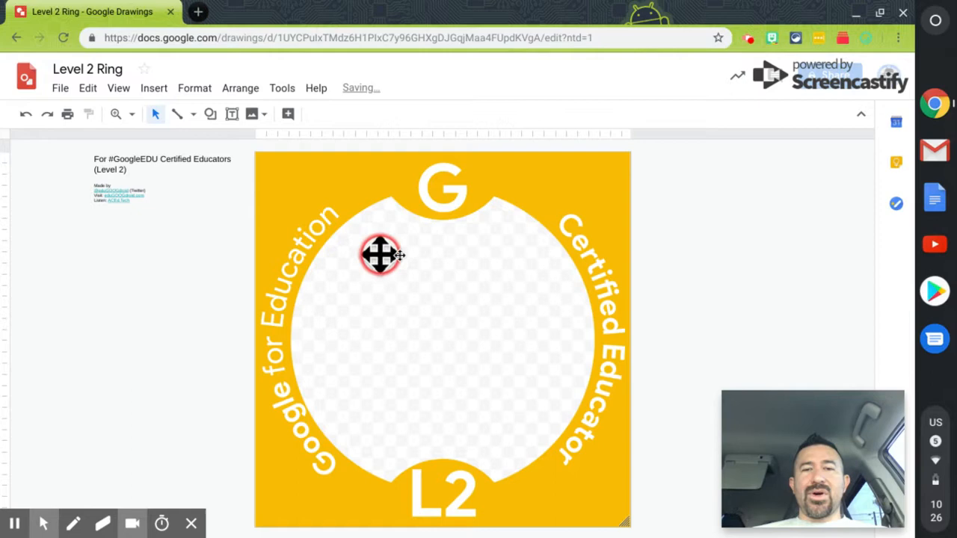
- Select the L2 ring frame, enlarge it slightly and keep it selected on the canvas
left_click(379, 254)
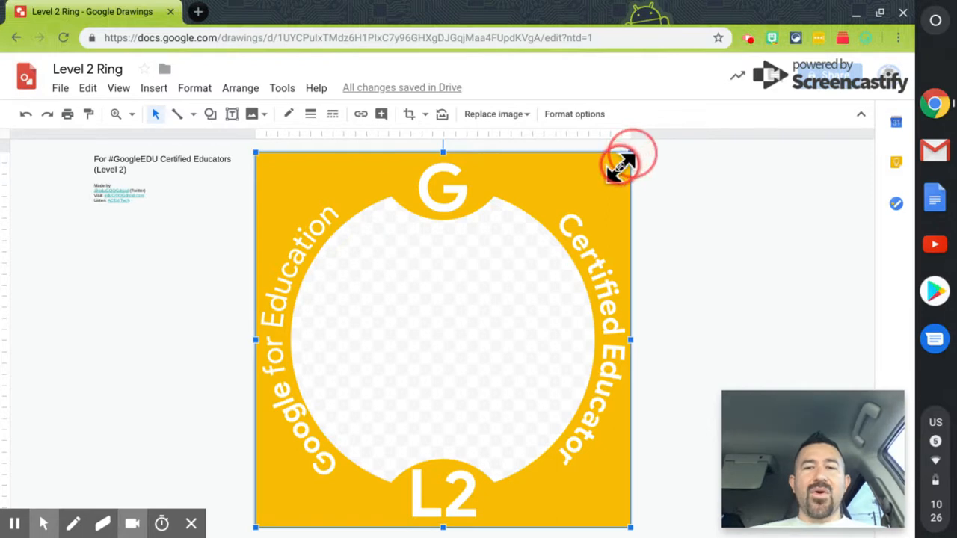
left_click_drag(631, 153, 613, 170)
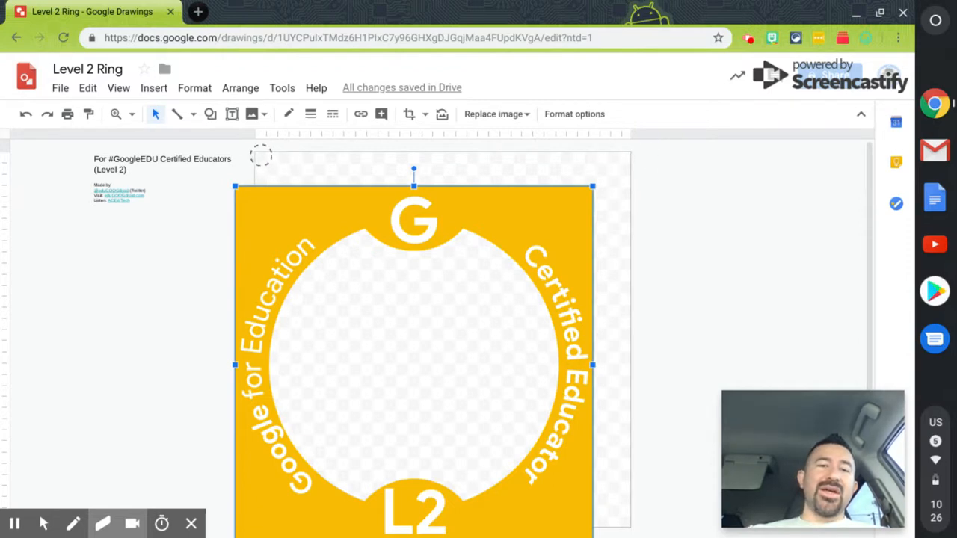
mouse_move(706, 296)
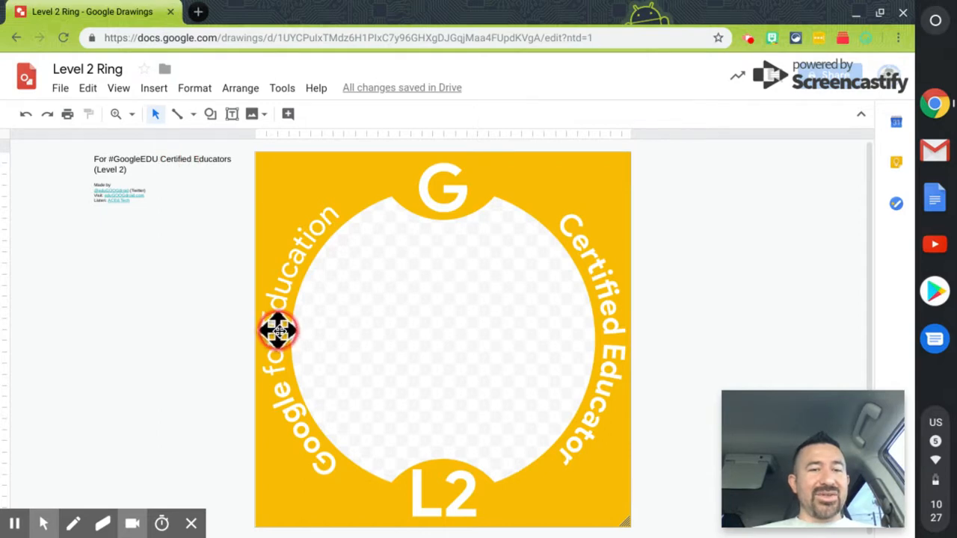
left_click(278, 332)
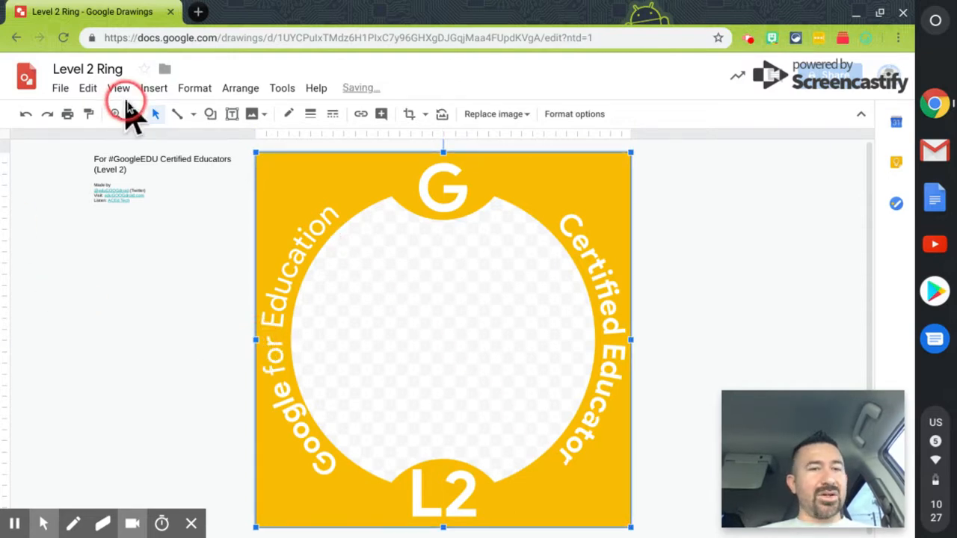
- Upload the group photo from the computer into the drawing over the ring frame
left_click(154, 86)
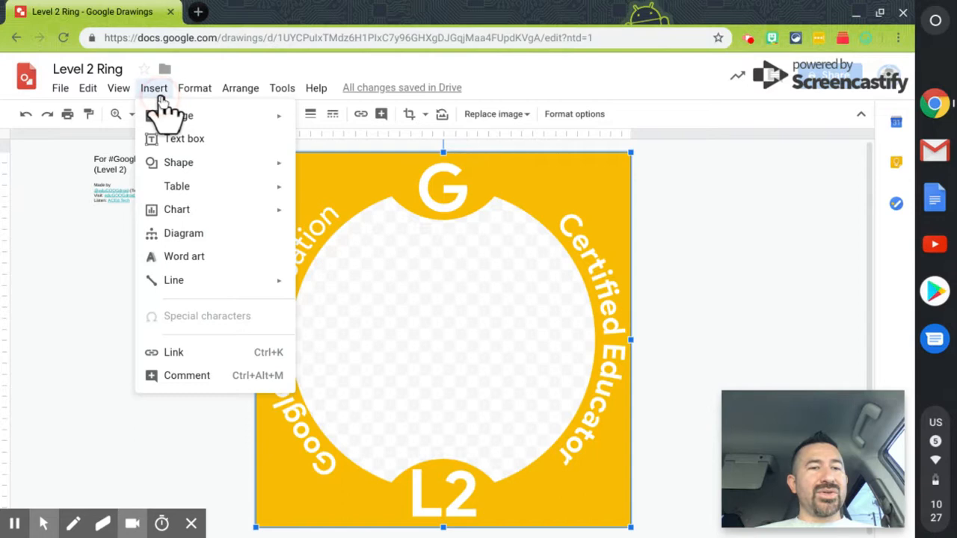
mouse_move(178, 115)
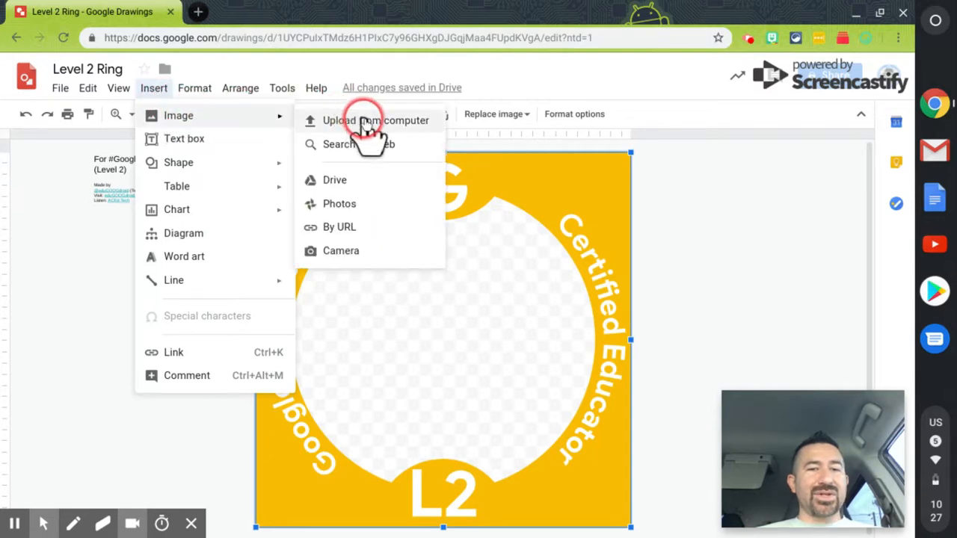
left_click(375, 120)
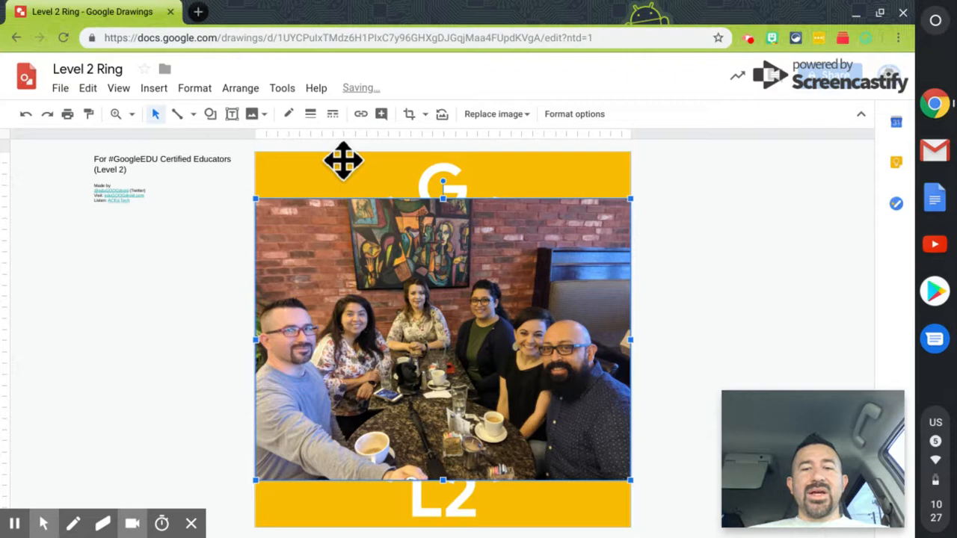
mouse_move(531, 261)
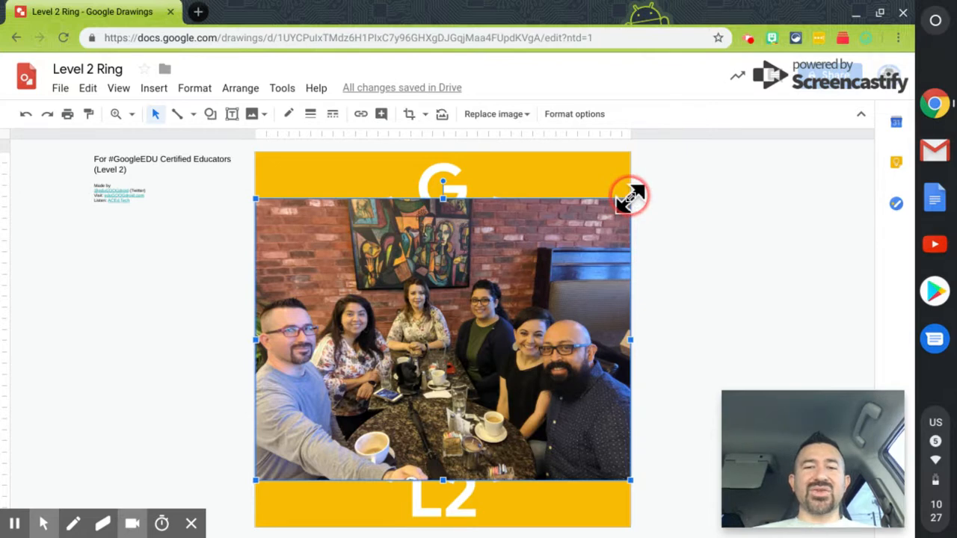
- Shrink the group photo to a small image near the ring's left edge
left_click_drag(631, 198, 681, 158)
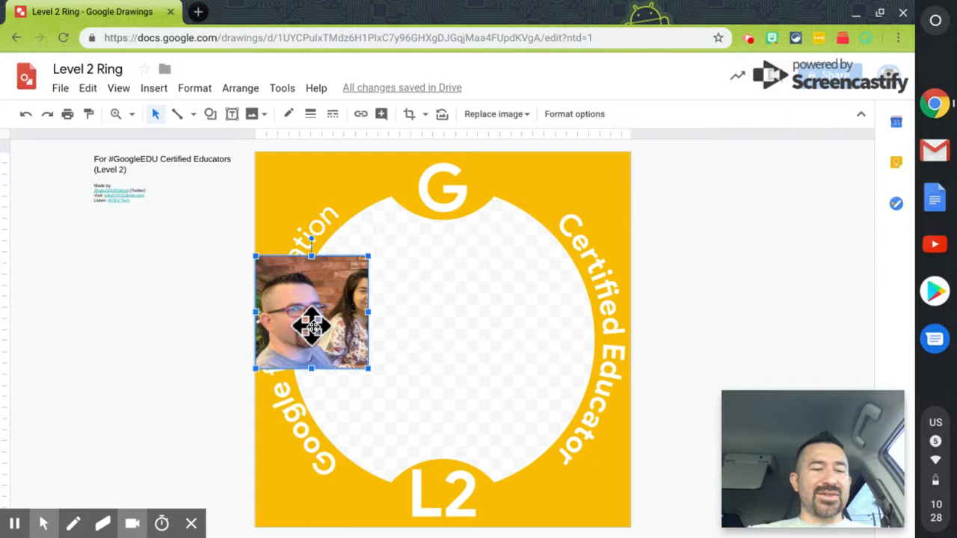
- Enlarge the cropped face photo so it covers most of the ring frame
right_click(311, 326)
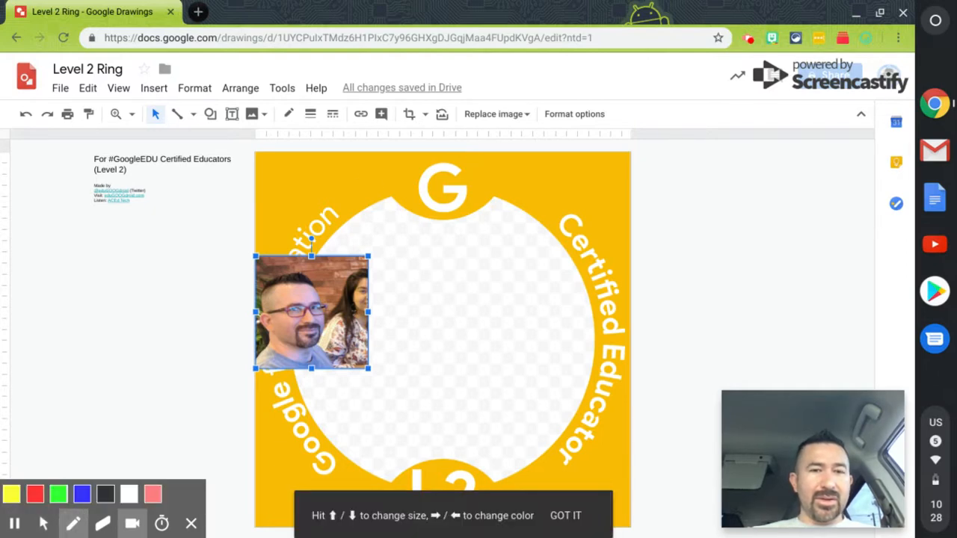
left_click_drag(386, 195, 523, 185)
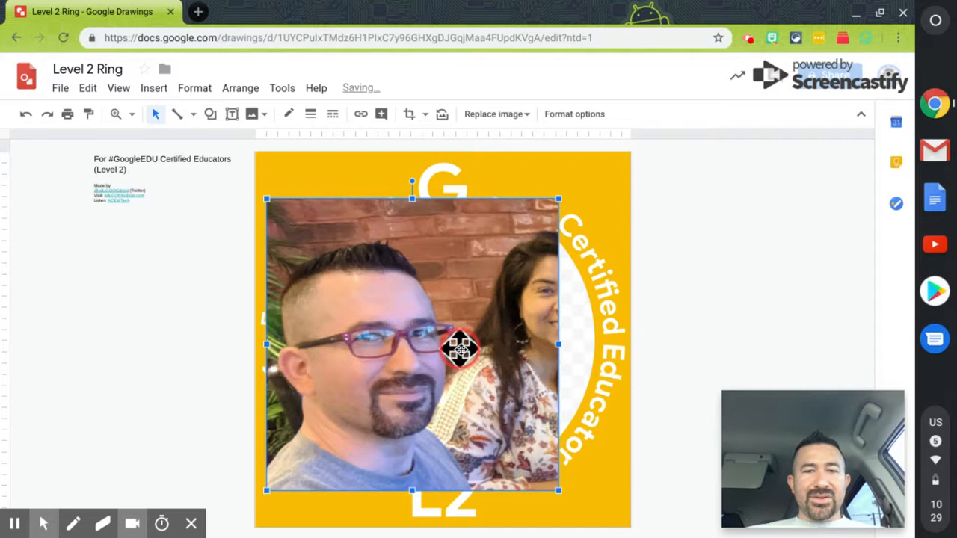
- Centre the face photo within the ring and send it behind the frame
left_click_drag(460, 346, 529, 357)
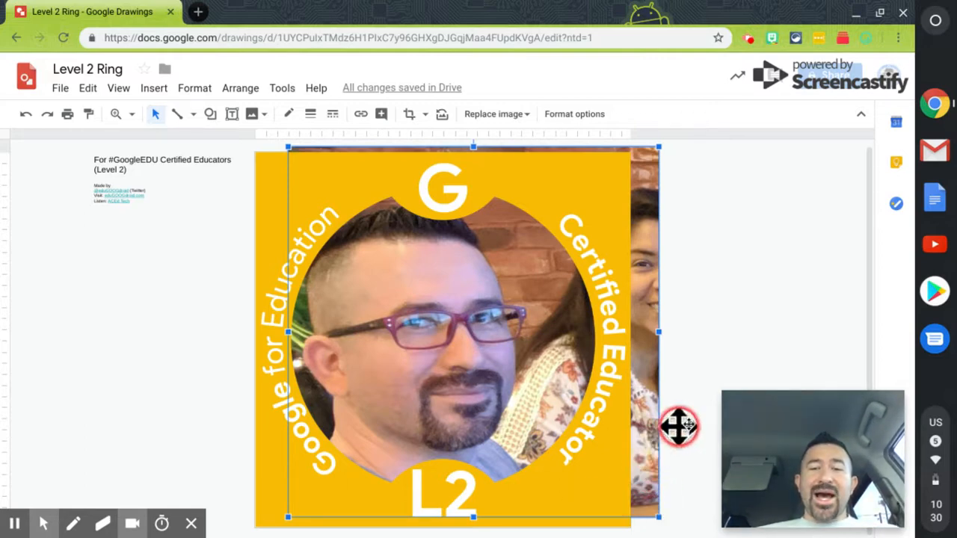
mouse_move(688, 105)
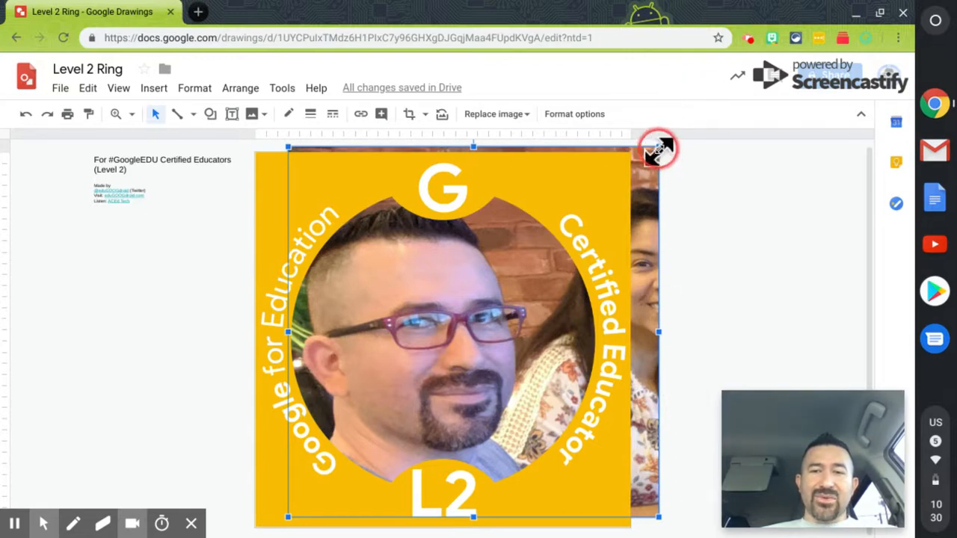
mouse_move(690, 153)
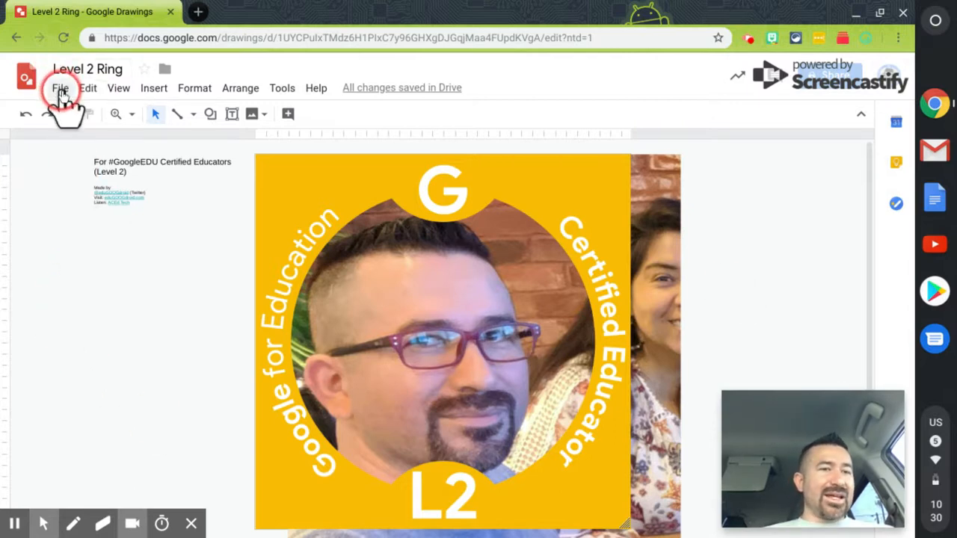
left_click(98, 233)
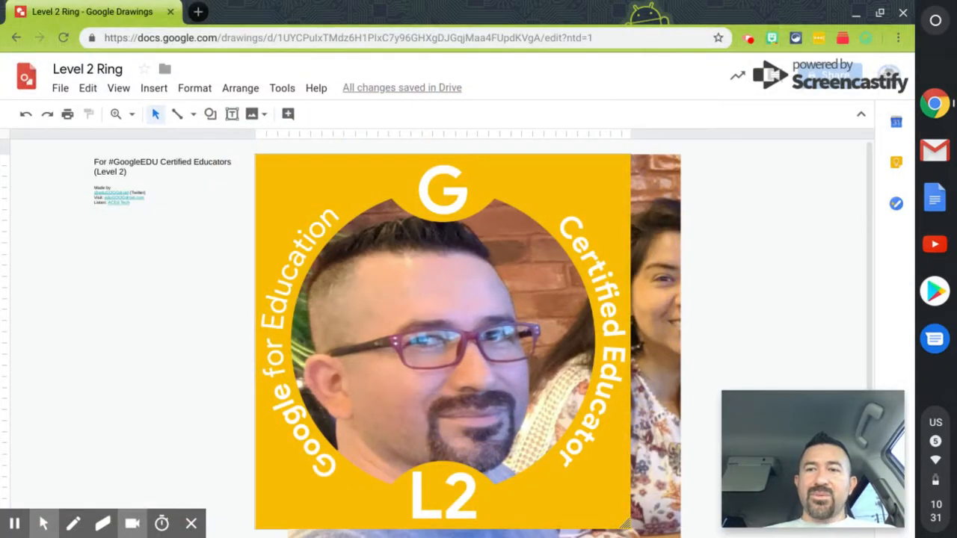
left_click(575, 132)
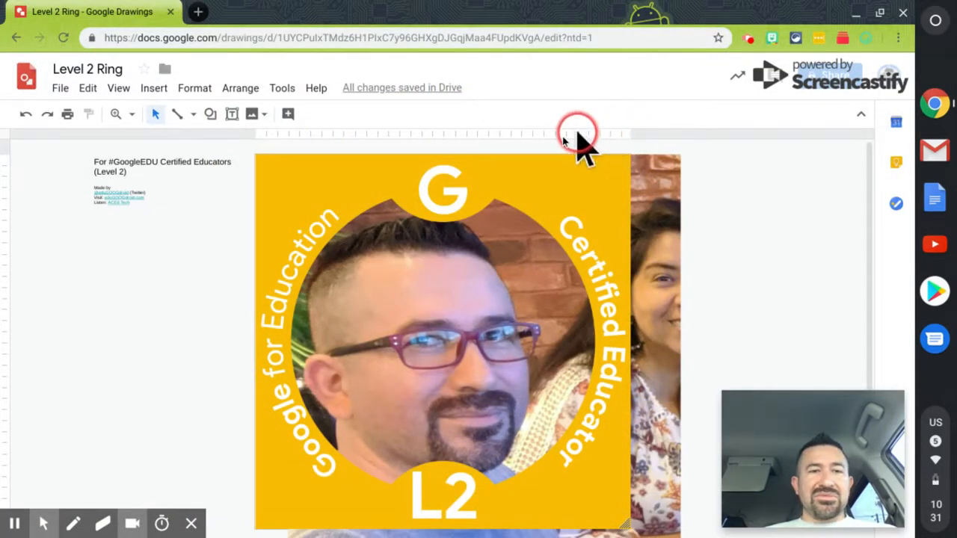
mouse_move(231, 261)
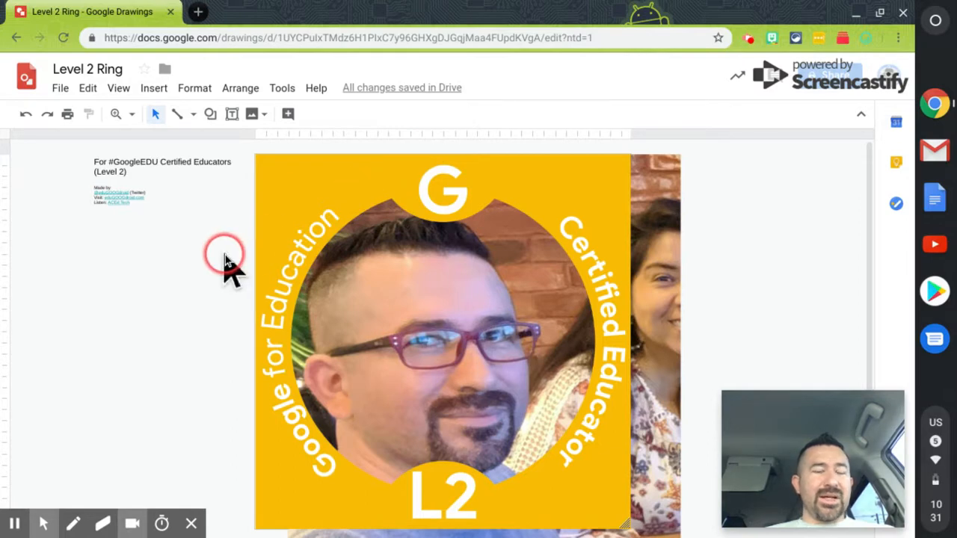
left_click(116, 114)
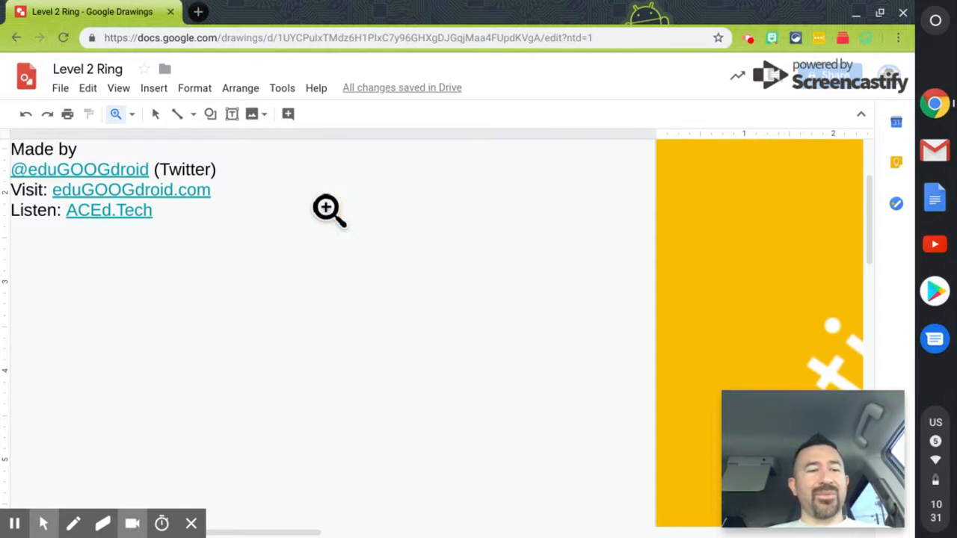
left_click(14, 523)
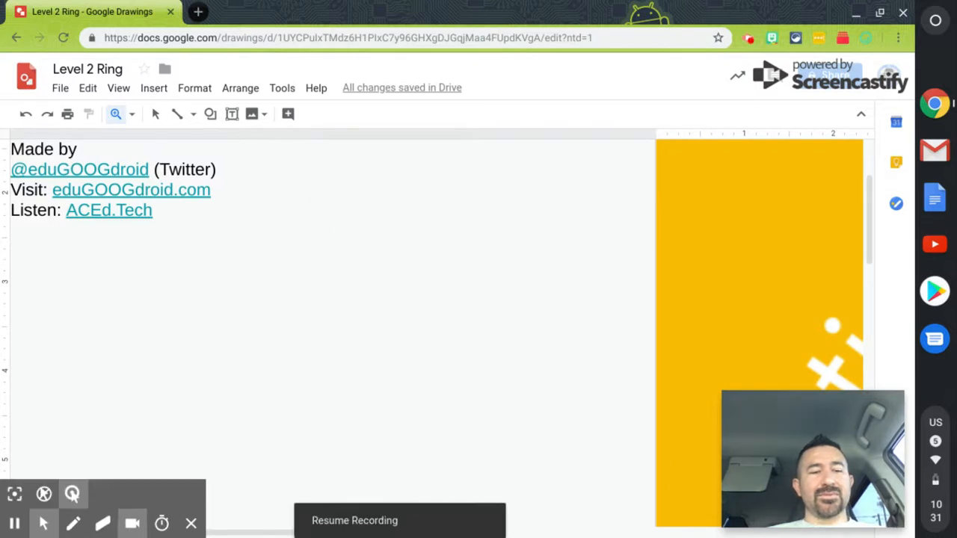